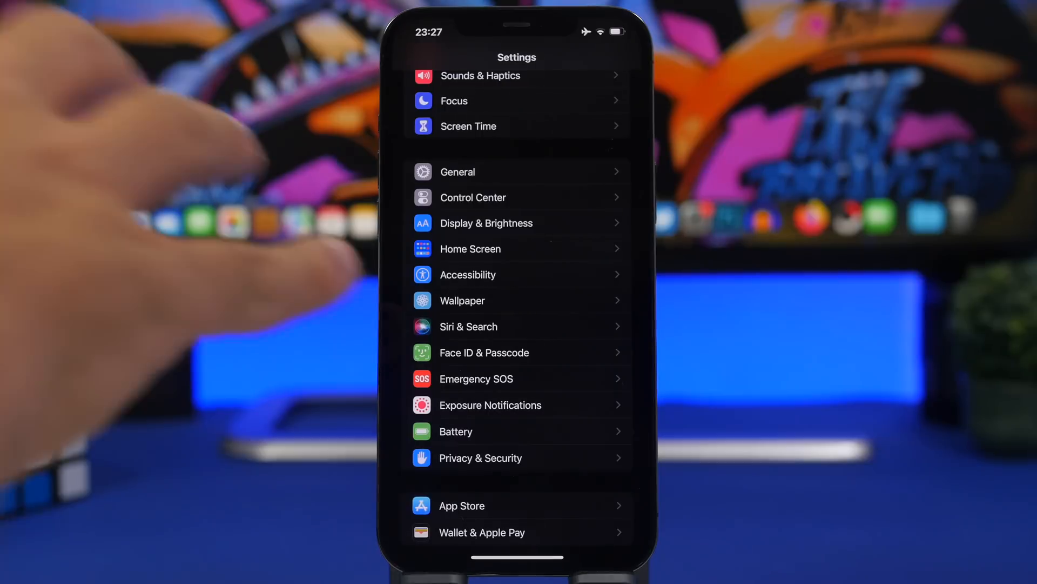
Bring up the Home Screen wallpaper editor with its colour and Legibility Blur options.
click(461, 301)
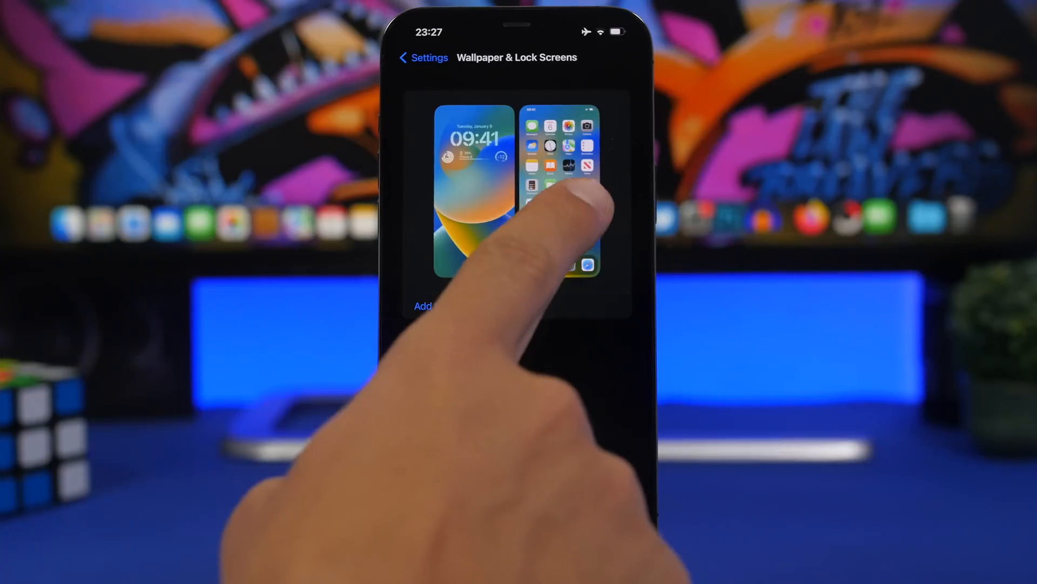
click(561, 193)
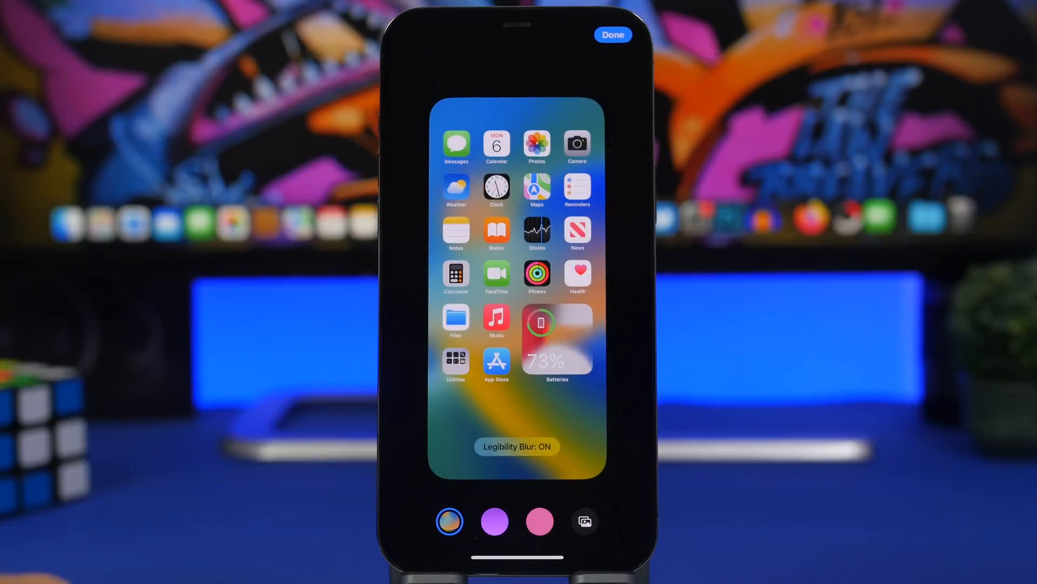
click(450, 520)
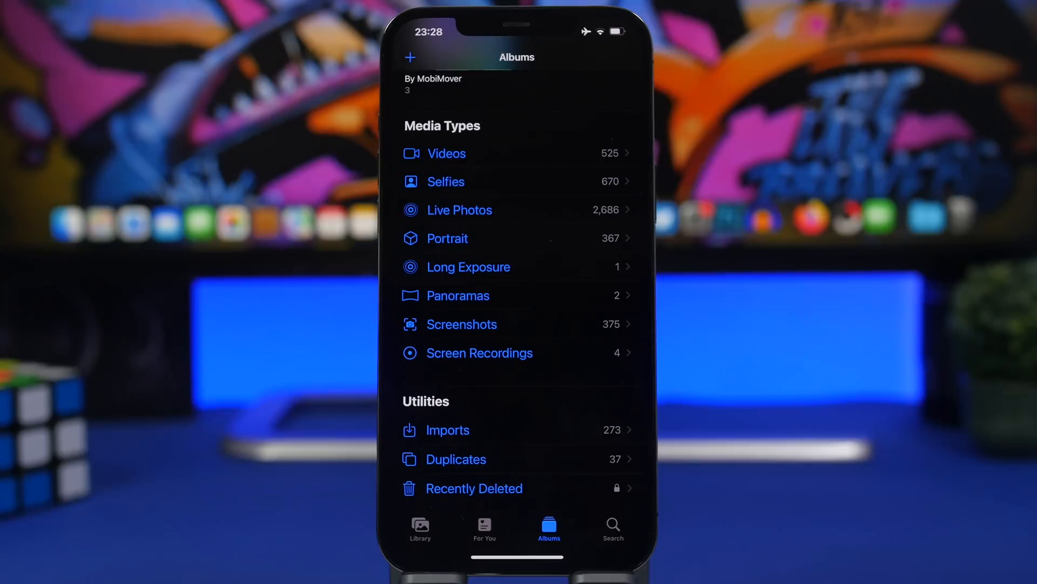
View the Recently Deleted album's Face ID lock and return to the Albums list.
click(473, 488)
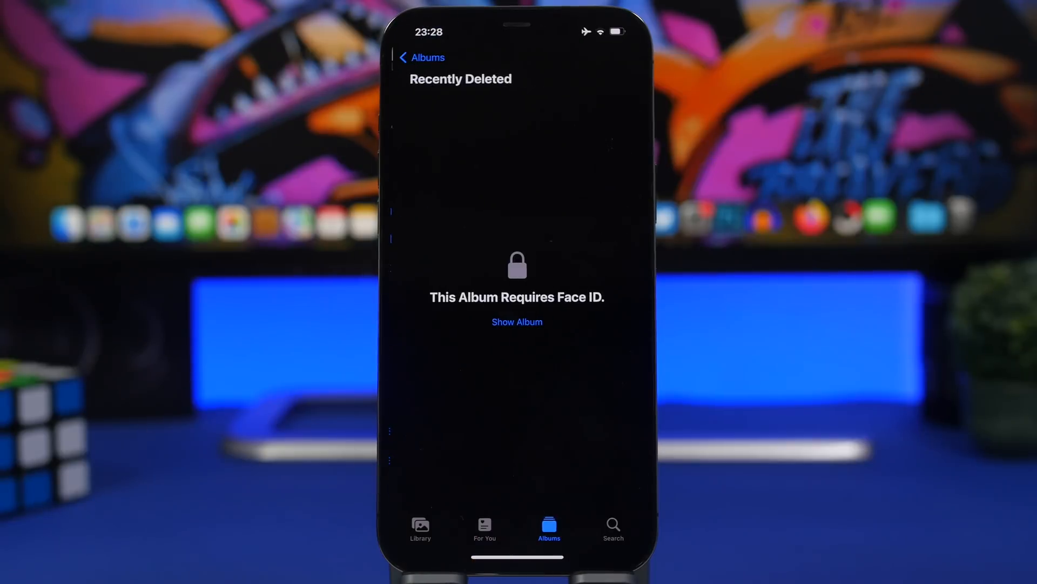
click(516, 322)
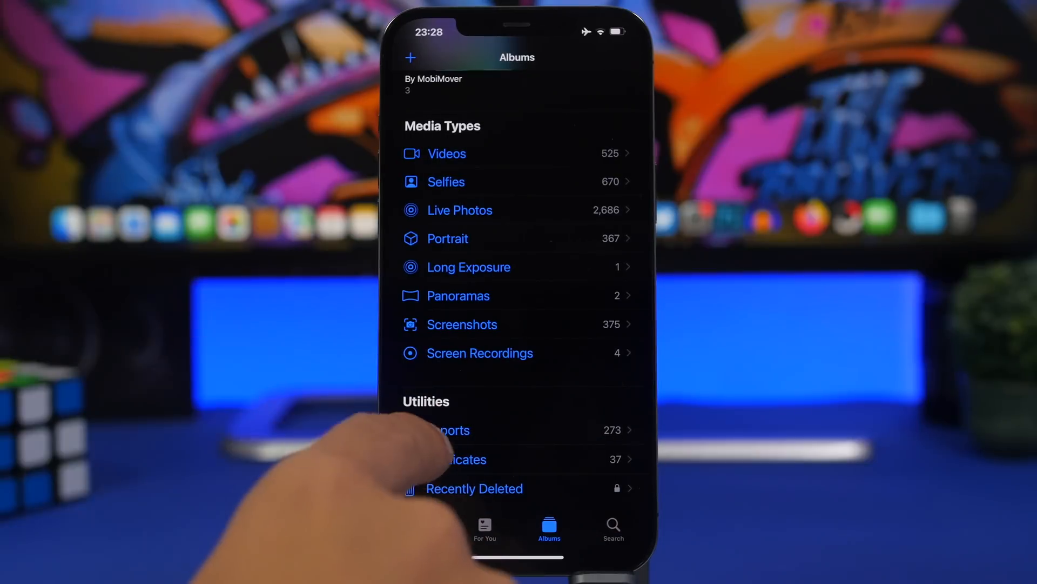
Review duplicate photo pairs and respond to the Merge 2 Duplicates sheet.
click(463, 459)
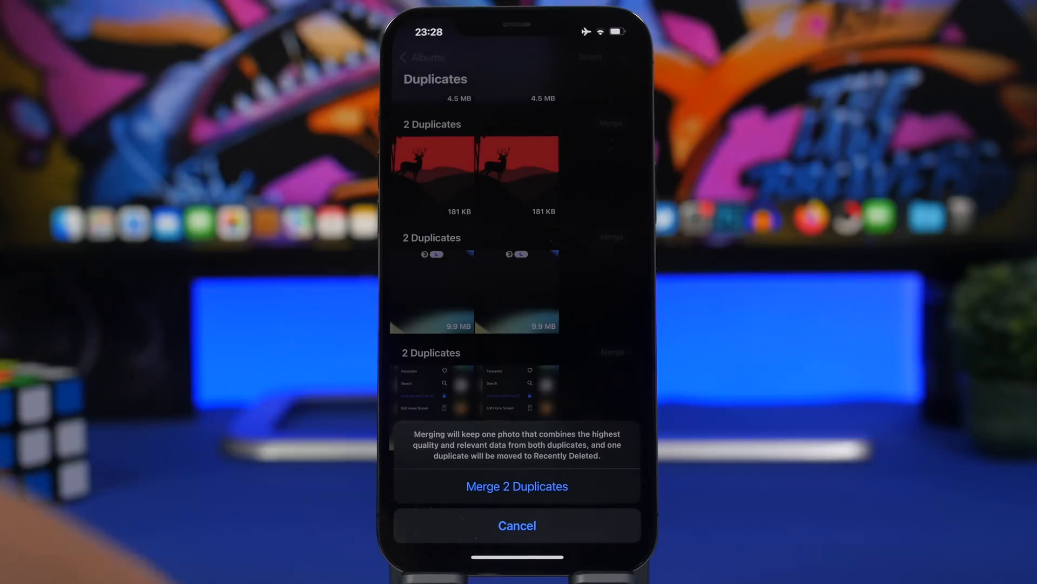
click(517, 485)
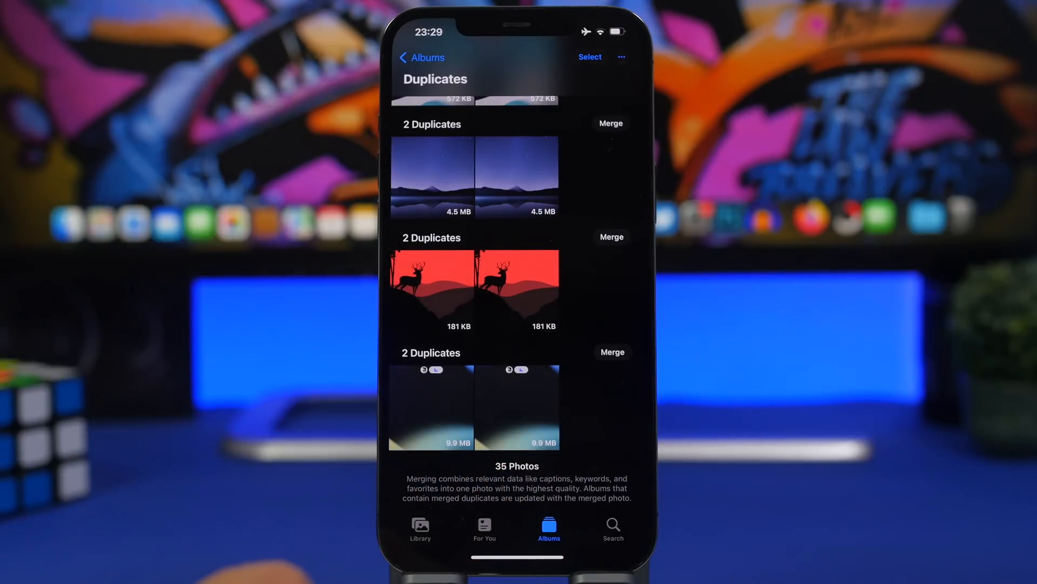
click(432, 407)
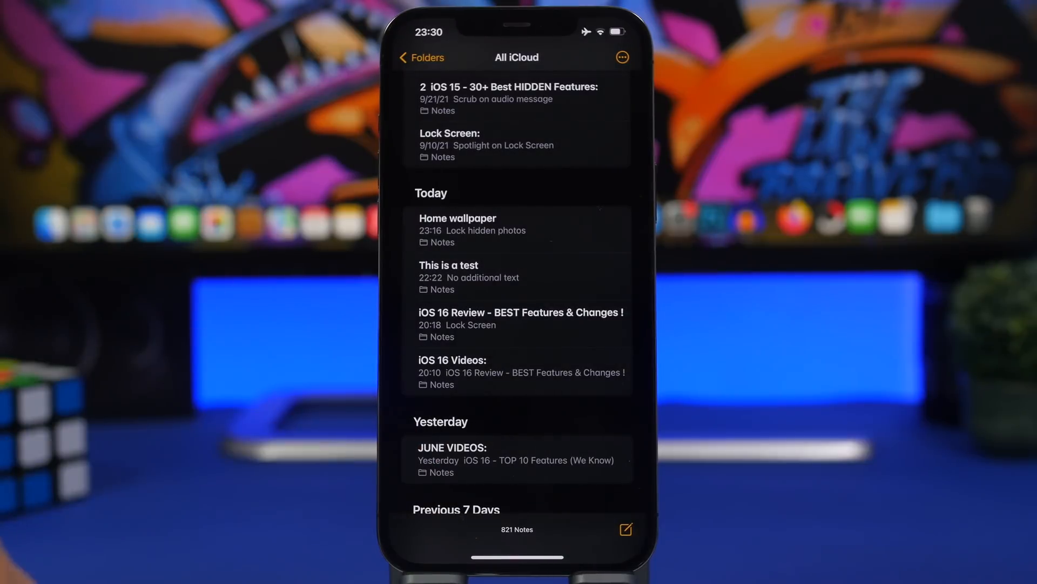
Lock a note and view the Switch to Device Passcode offer.
click(625, 529)
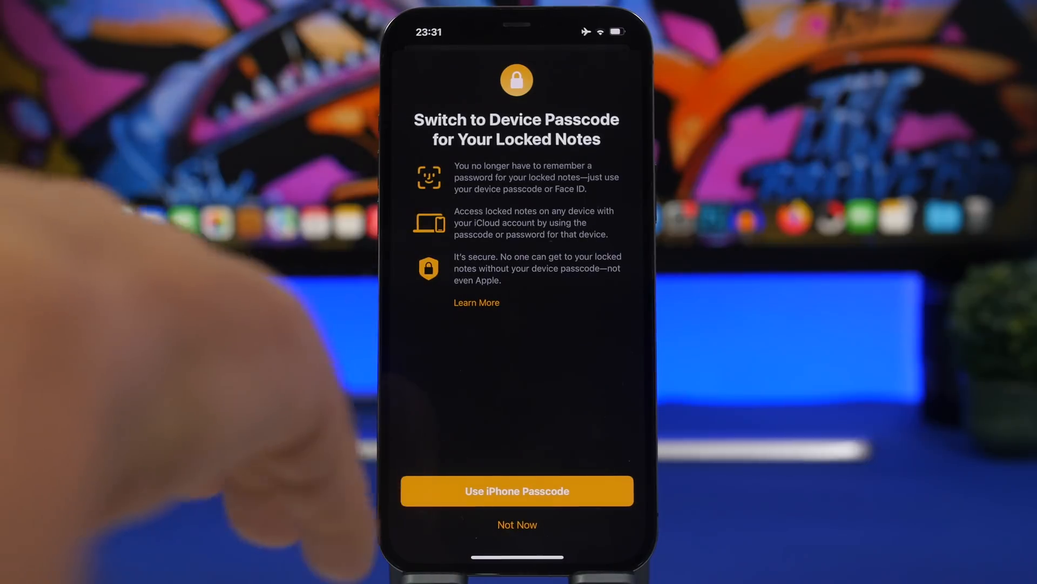
click(517, 524)
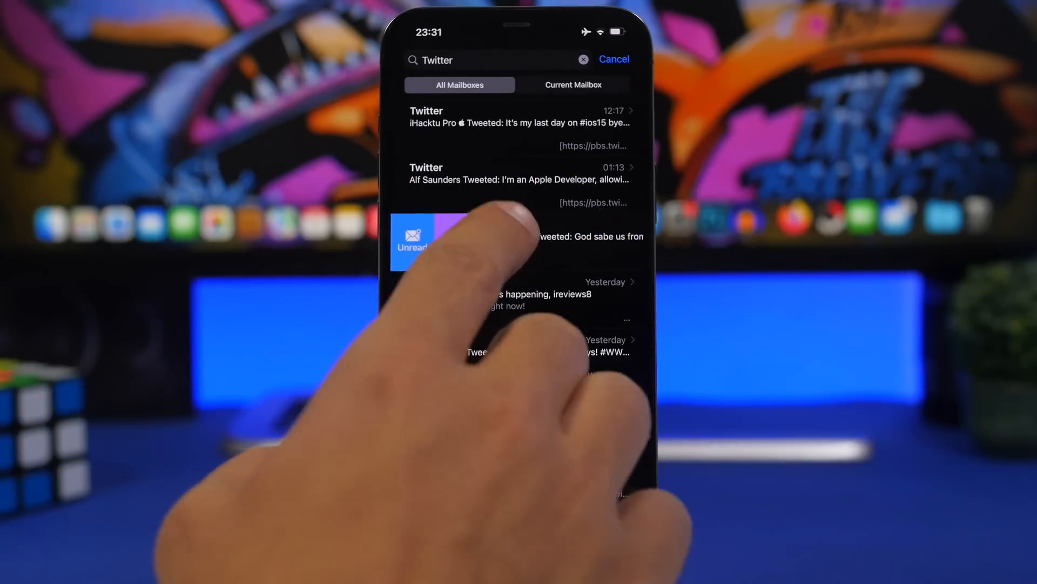
Set a Remind Me in 1 Hour reminder on a Twitter email from the search results.
click(456, 241)
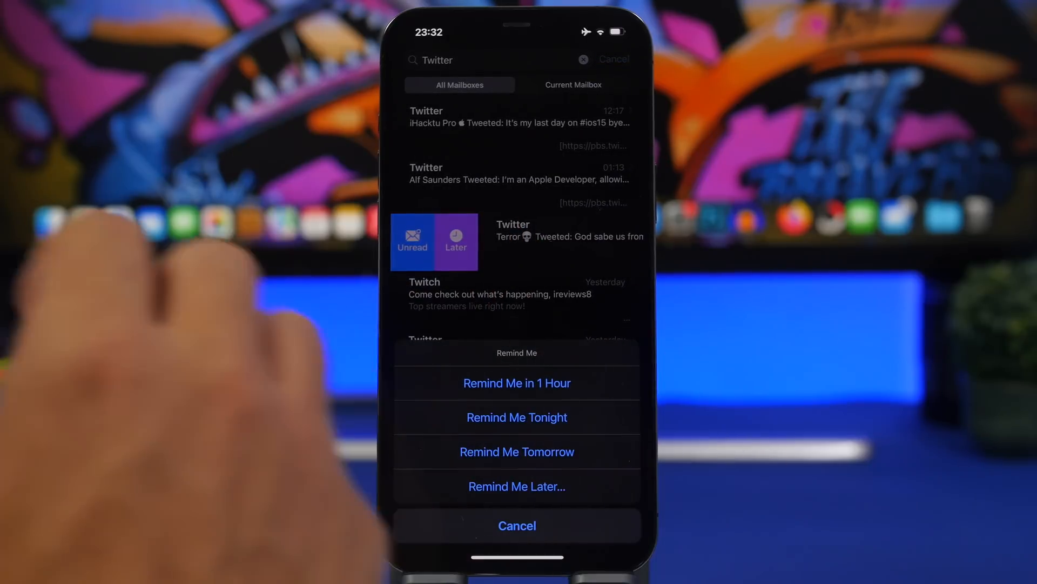
click(517, 525)
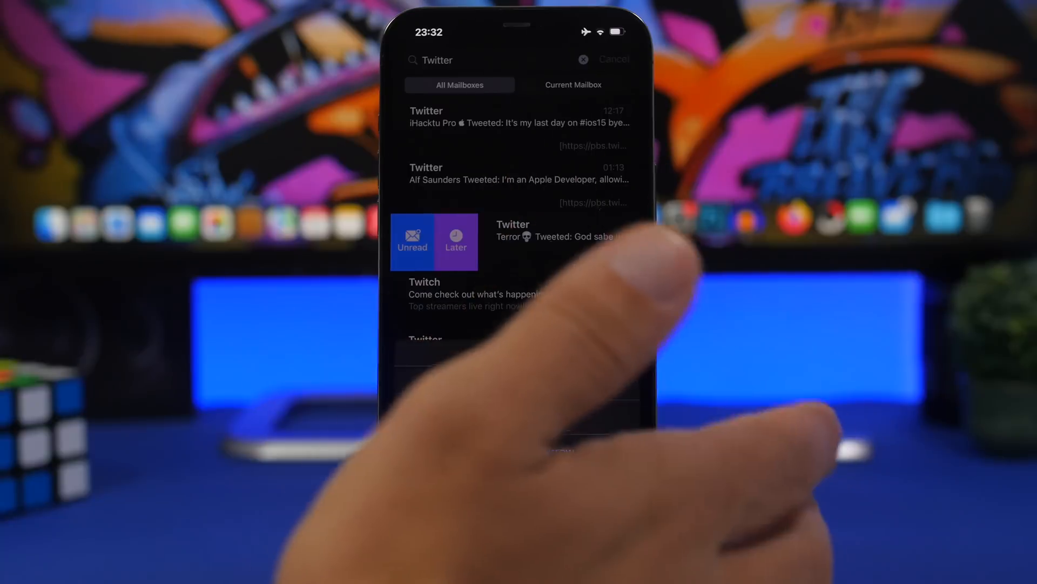
click(455, 240)
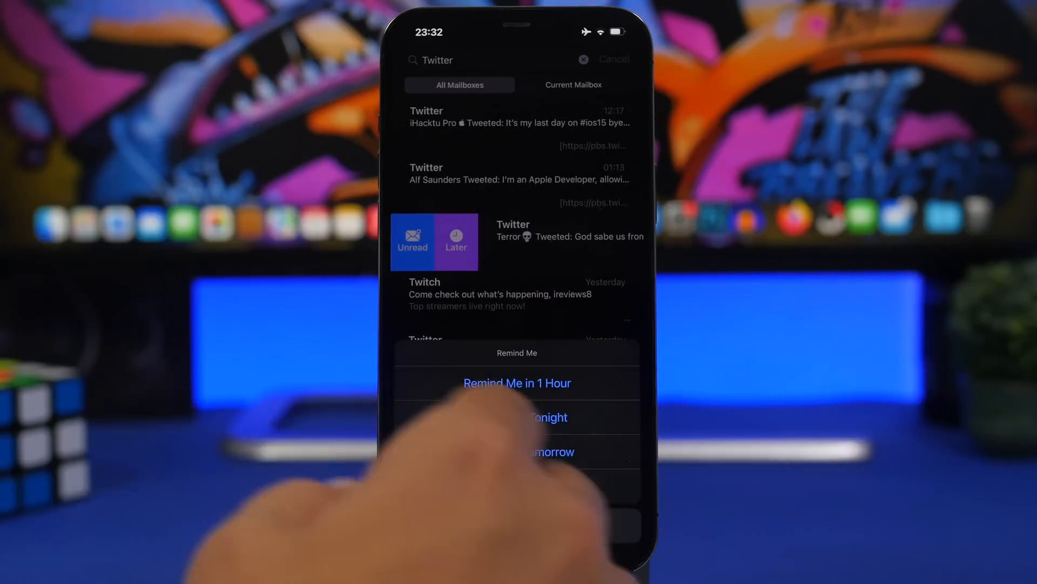
click(552, 452)
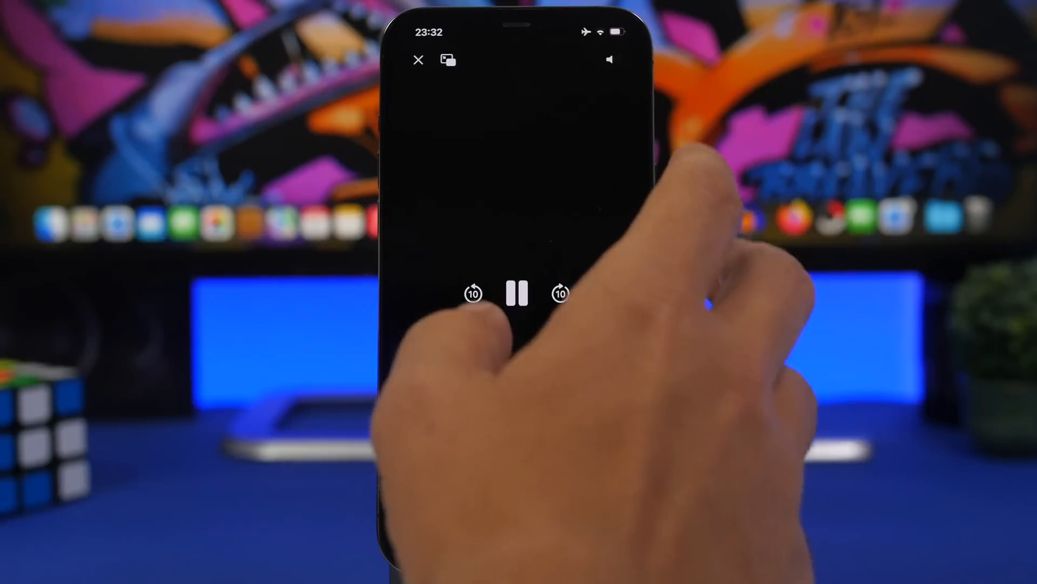
Mute the full-screen video's audio and leave the player.
click(609, 60)
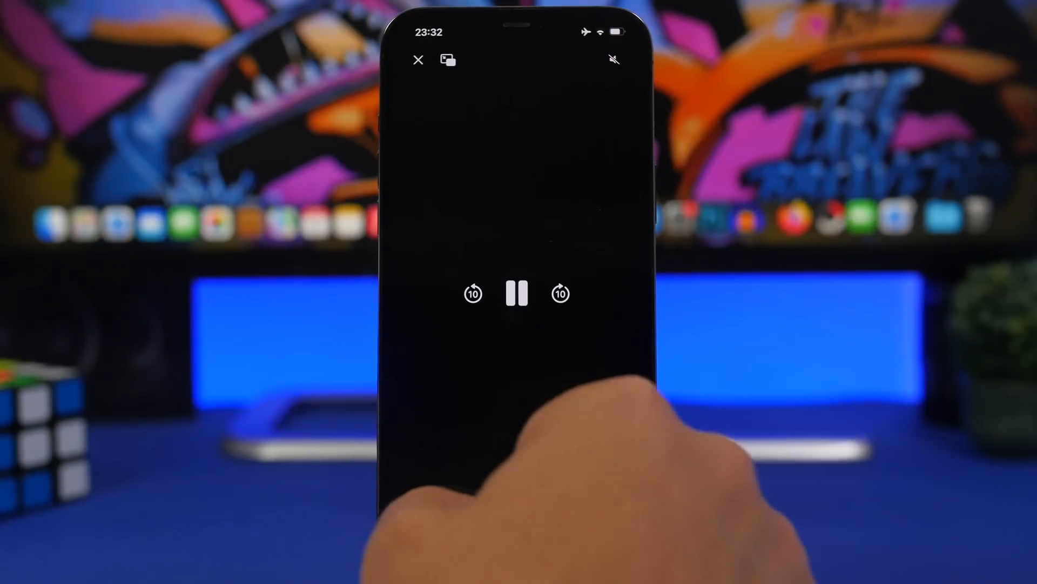
click(418, 61)
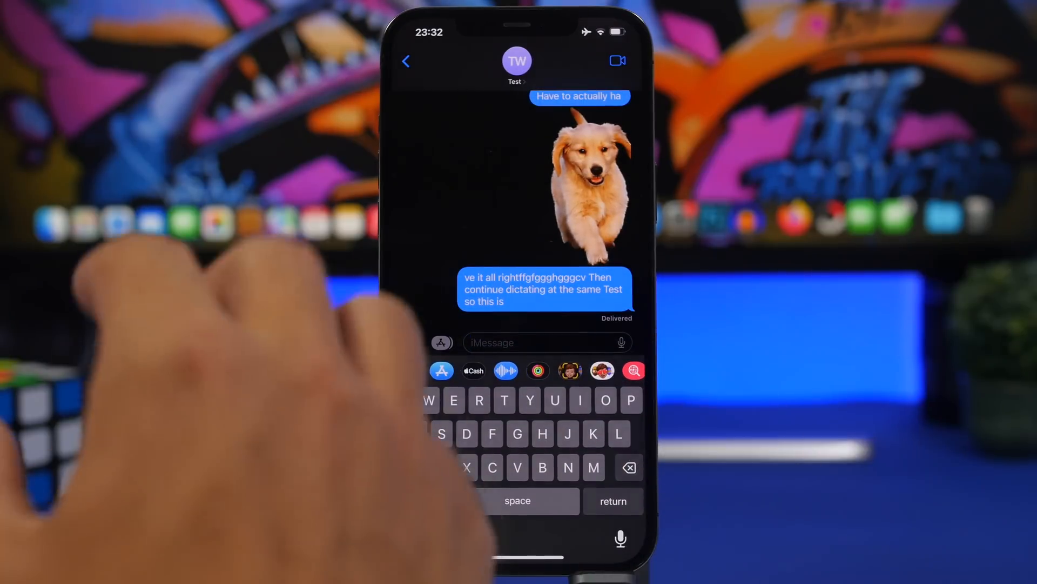
Record and stop a short voice message using the iMessage audio app.
click(620, 343)
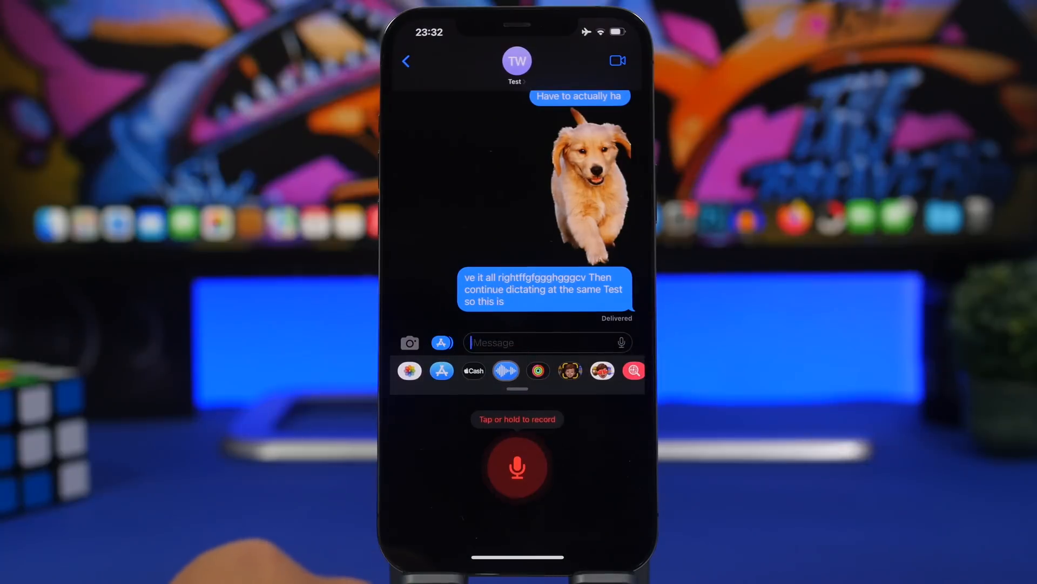
click(516, 467)
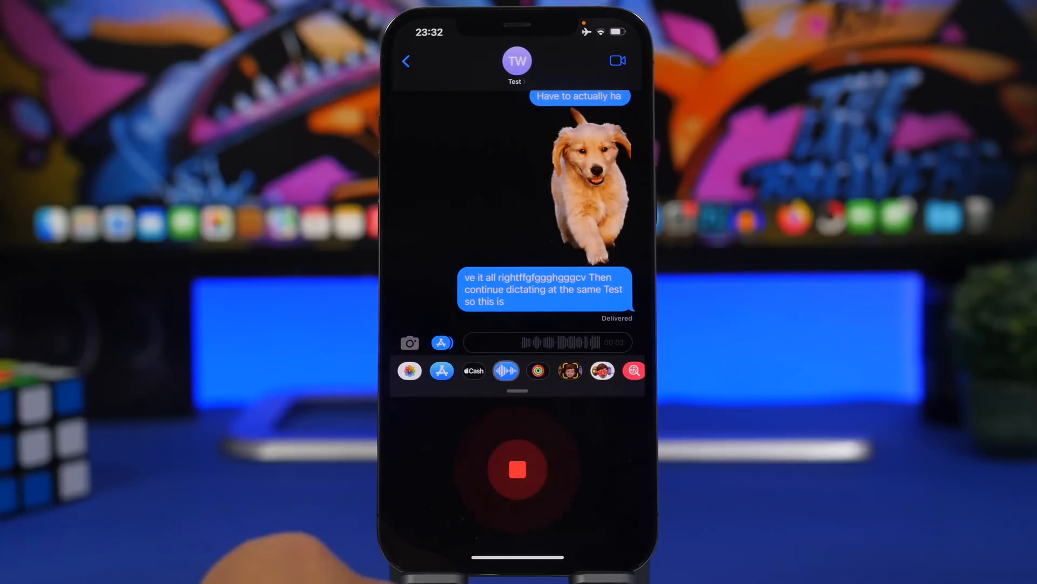
click(518, 470)
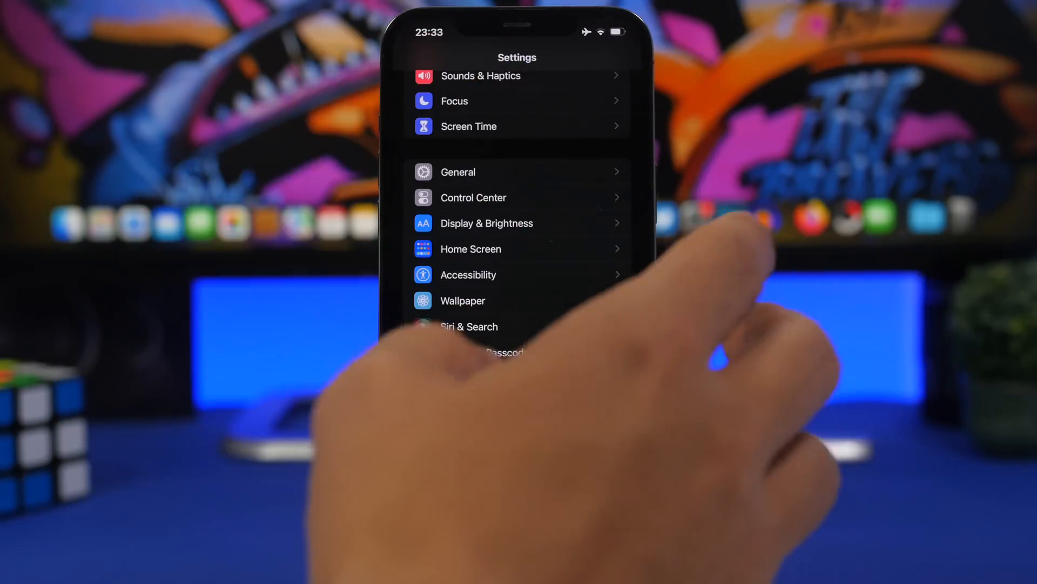
Choose a category from the main Settings list.
click(470, 249)
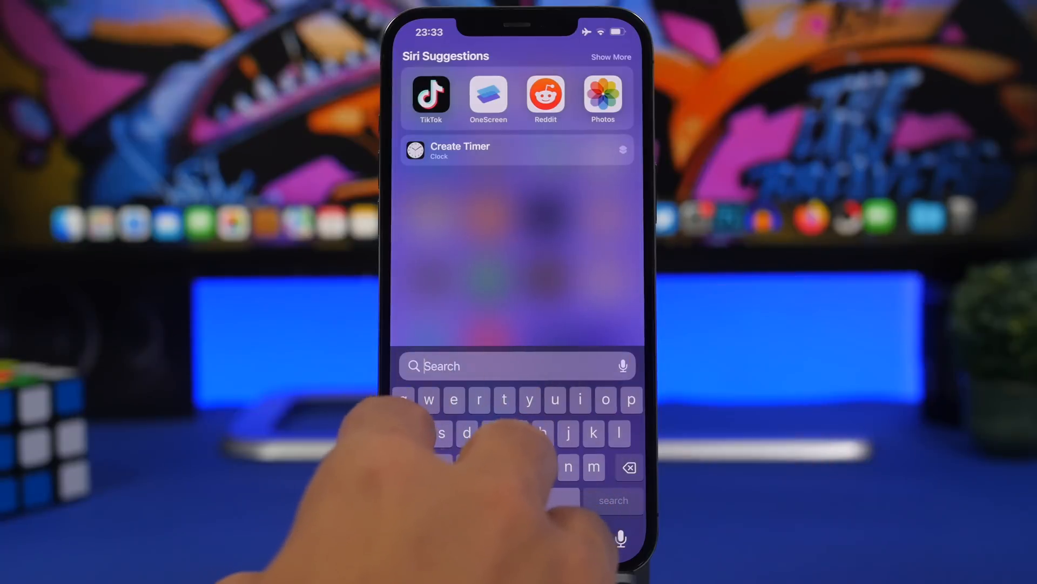
Search Spotlight for "alarm" and pick a result.
text(alarm)
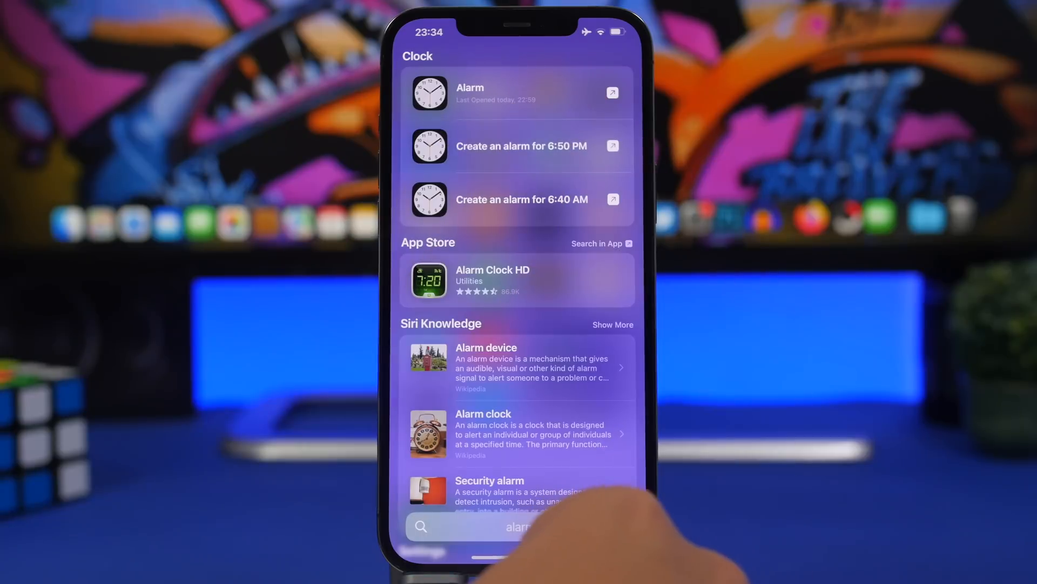
click(521, 146)
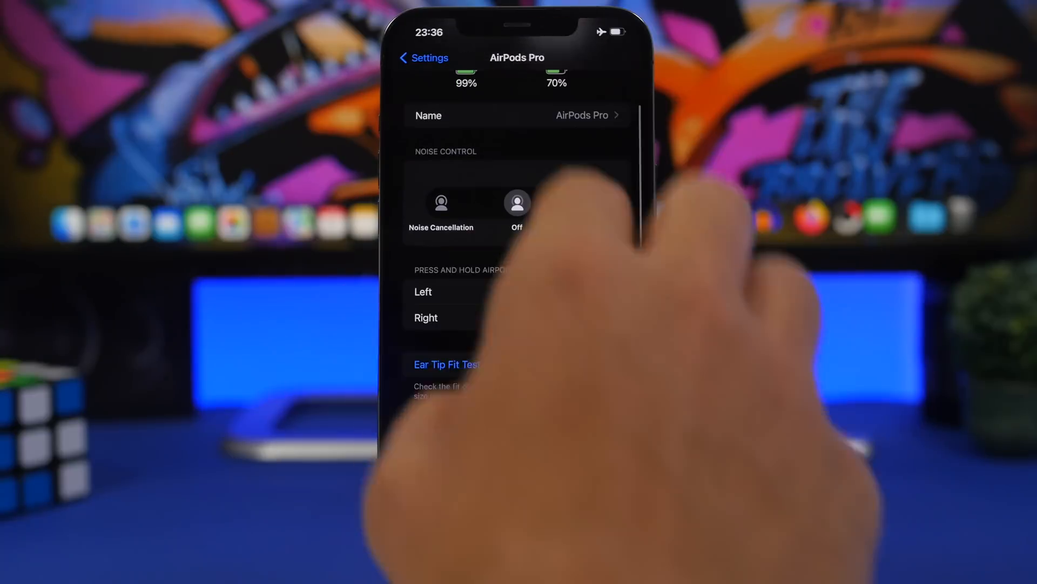
Scroll the AirPods Pro page to its About details and go back to the main Settings list.
scroll(down, 3)
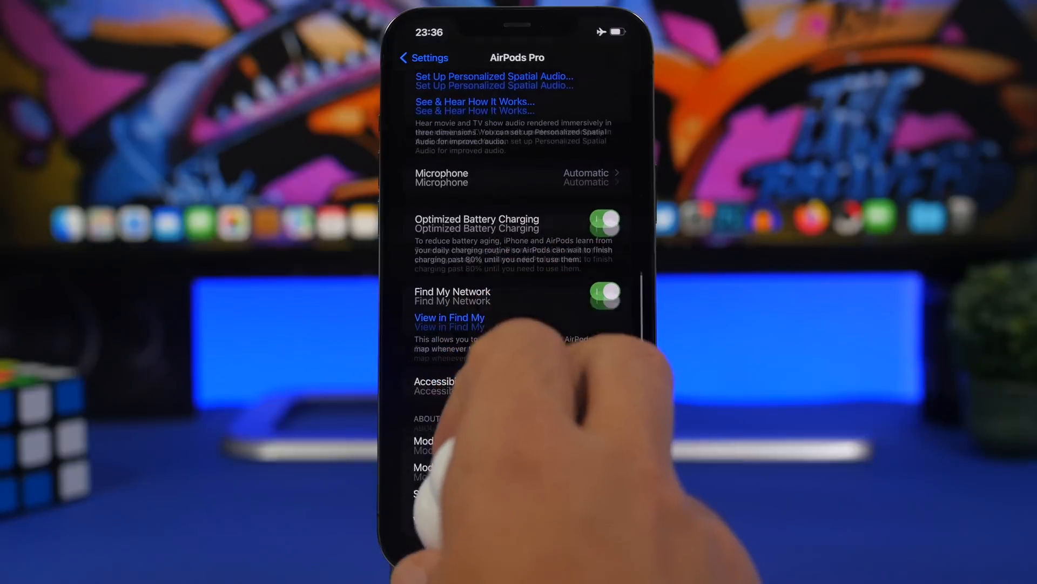
scroll(up, 3)
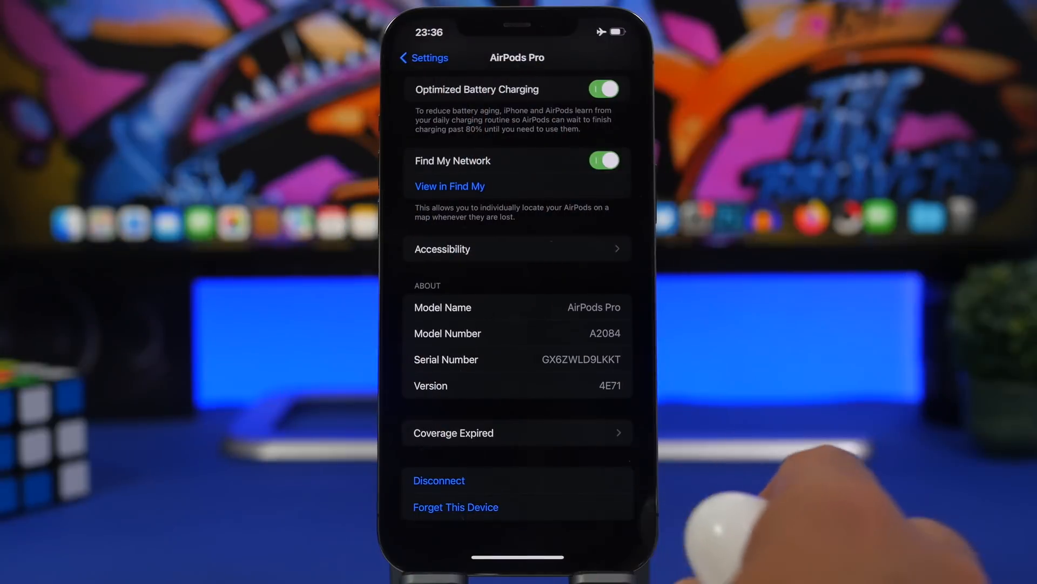
click(423, 57)
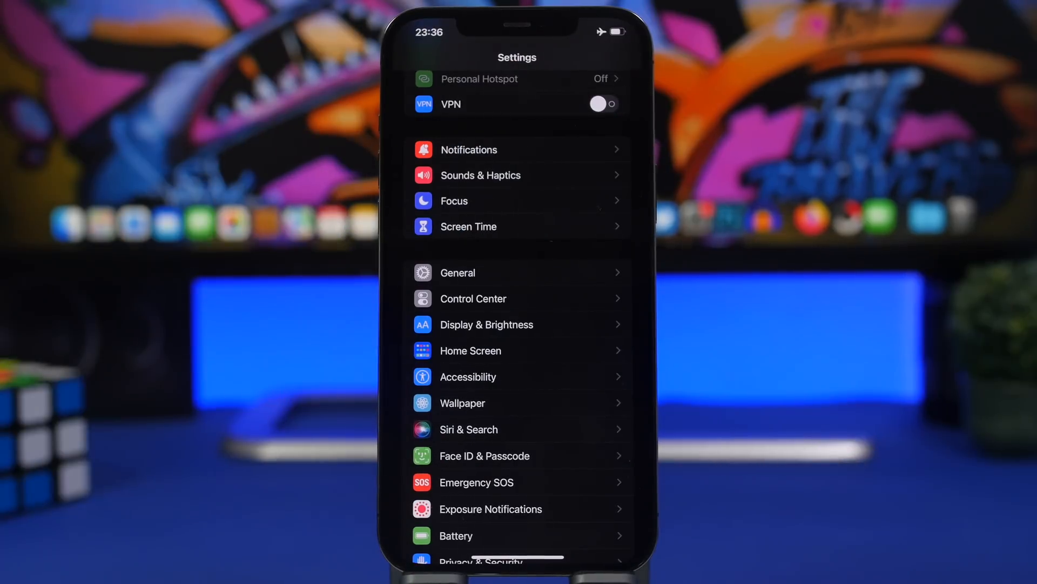
Show the Notifications 'Display As' choices: Count, Stack or List.
click(469, 149)
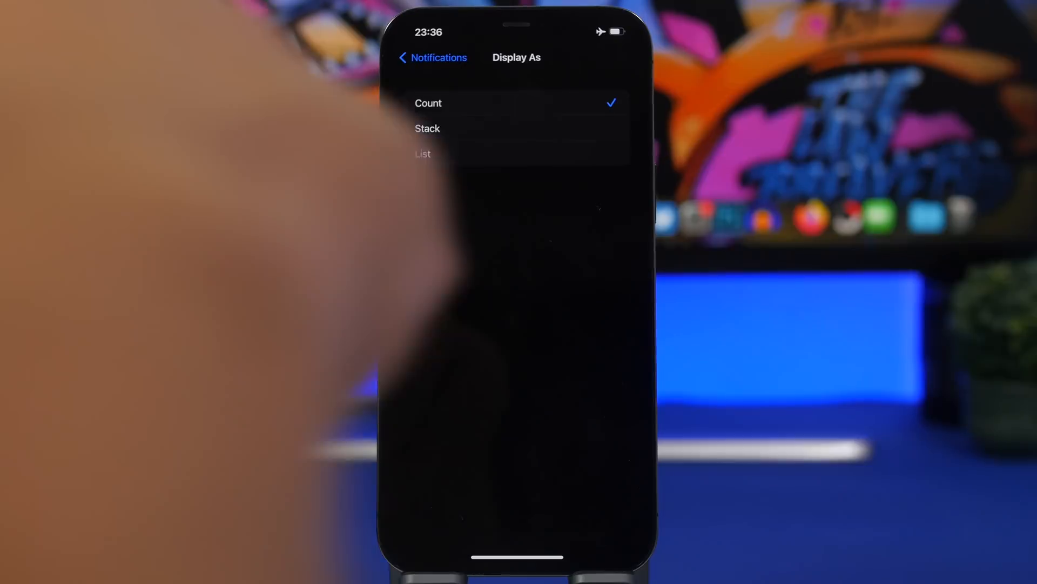
click(430, 57)
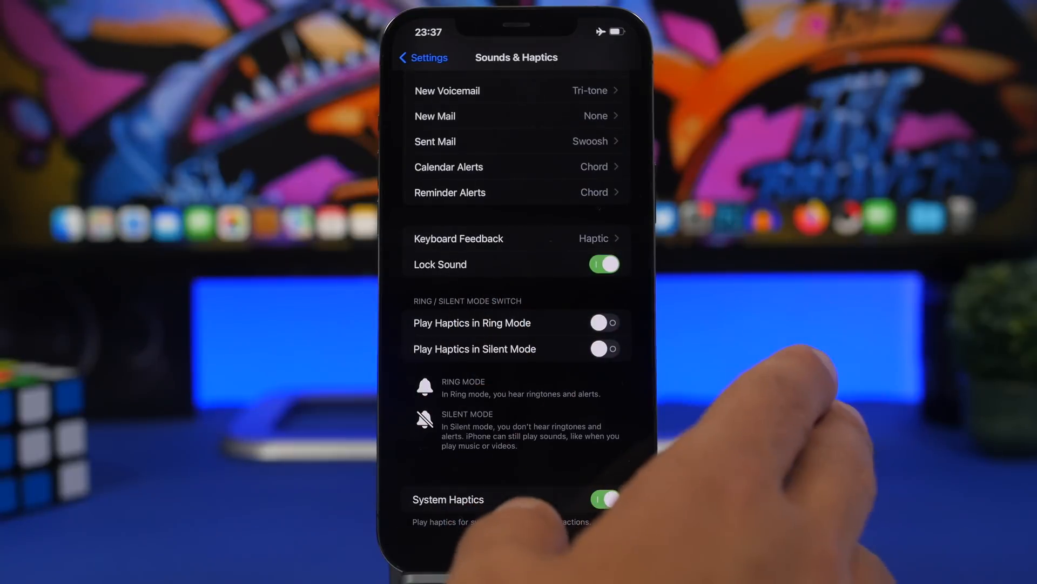
Review Keyboard Feedback in Sounds & Haptics — Haptic on, Sound off — then return to Settings.
click(603, 322)
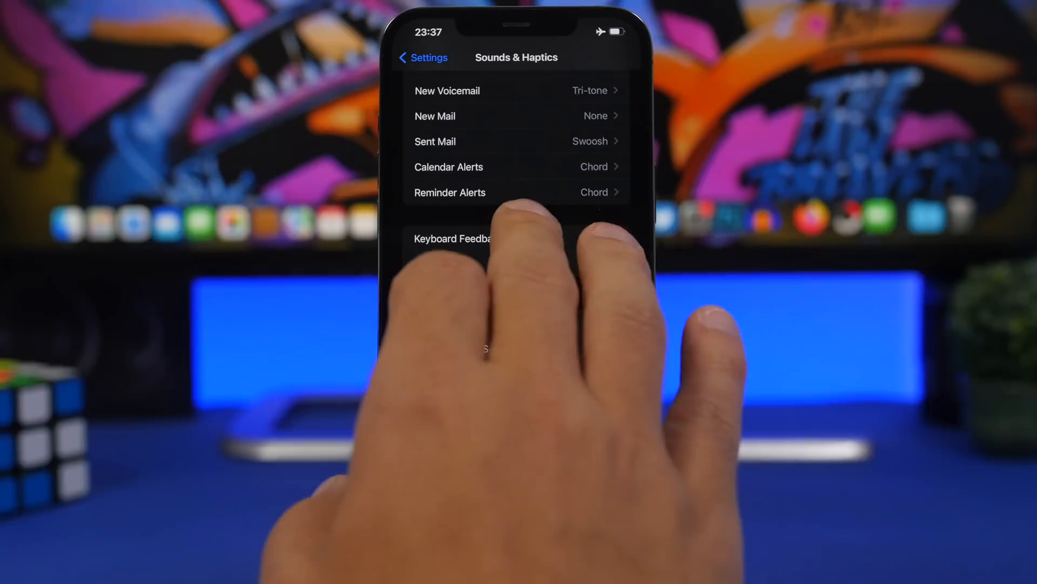
click(452, 238)
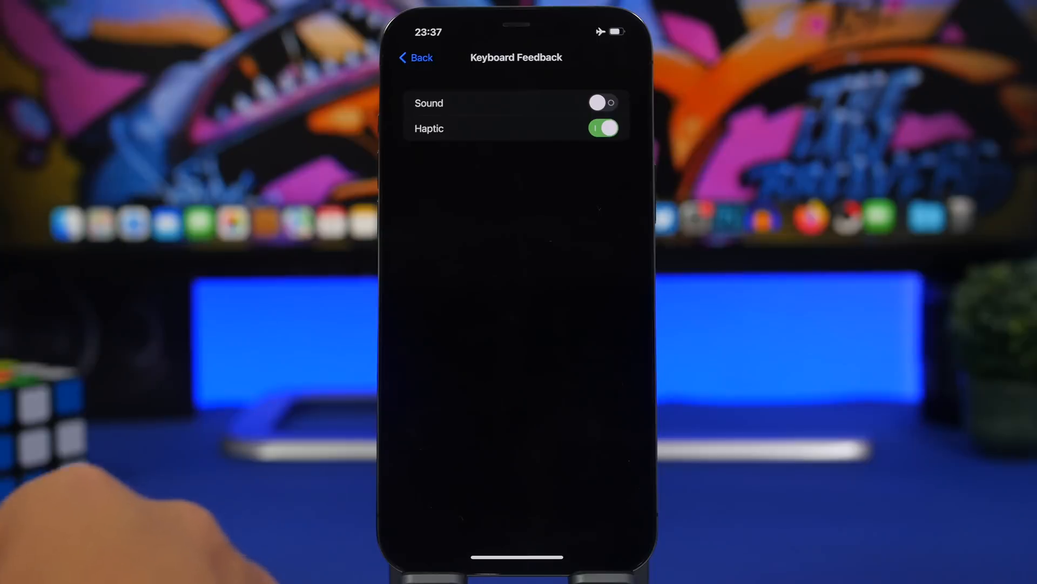
click(415, 57)
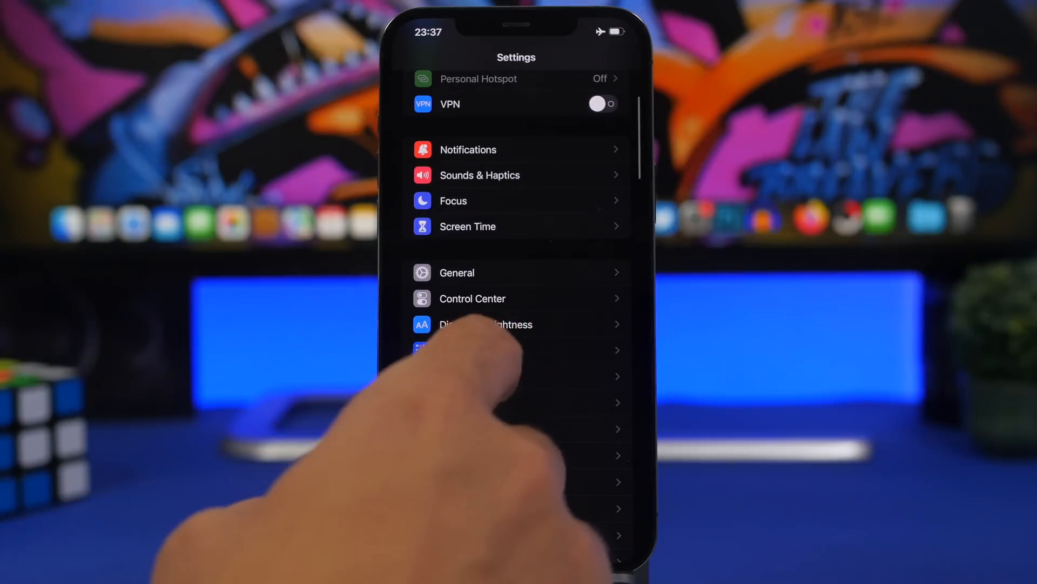